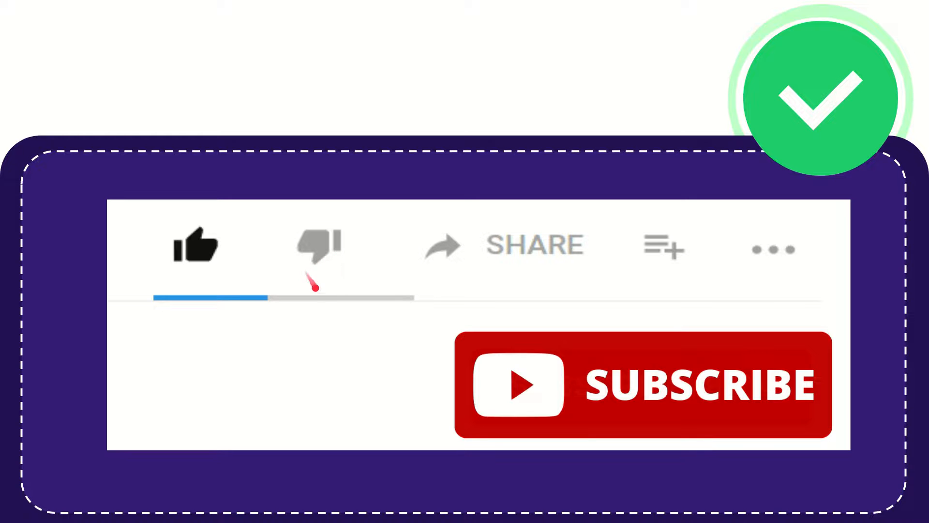
pyautogui.moveTo(550, 278)
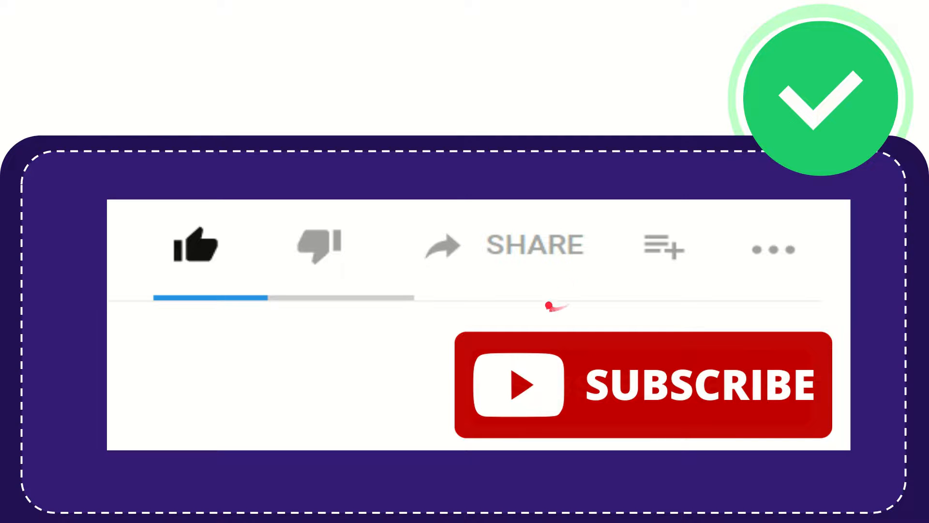
pyautogui.moveTo(506, 278)
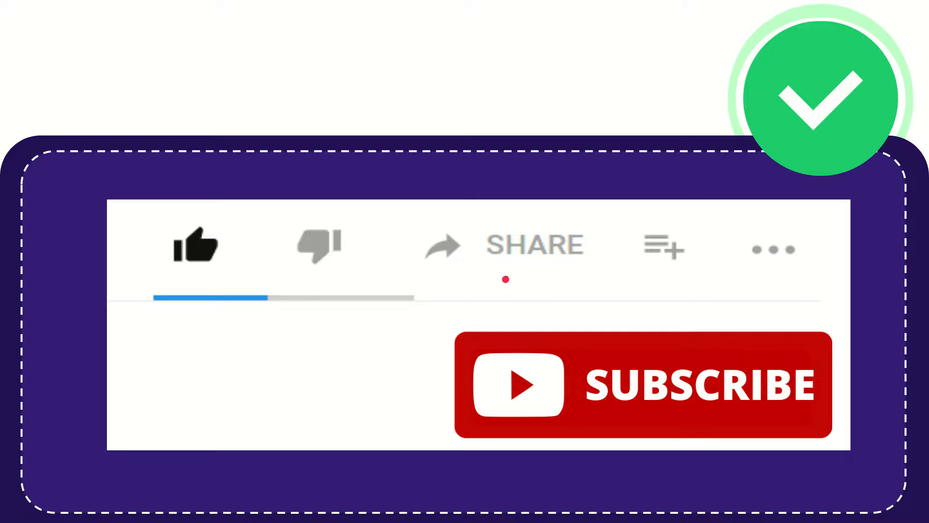
pyautogui.moveTo(532, 288)
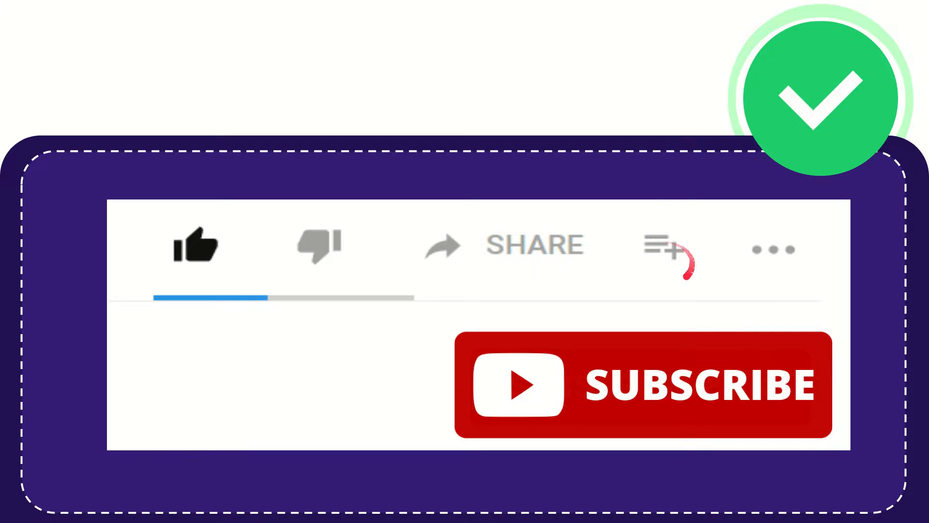
pyautogui.moveTo(794, 248)
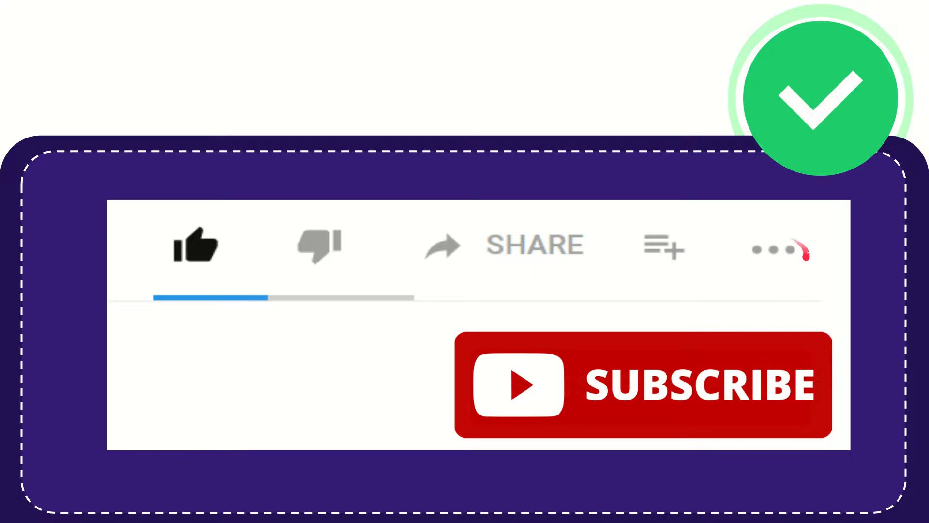